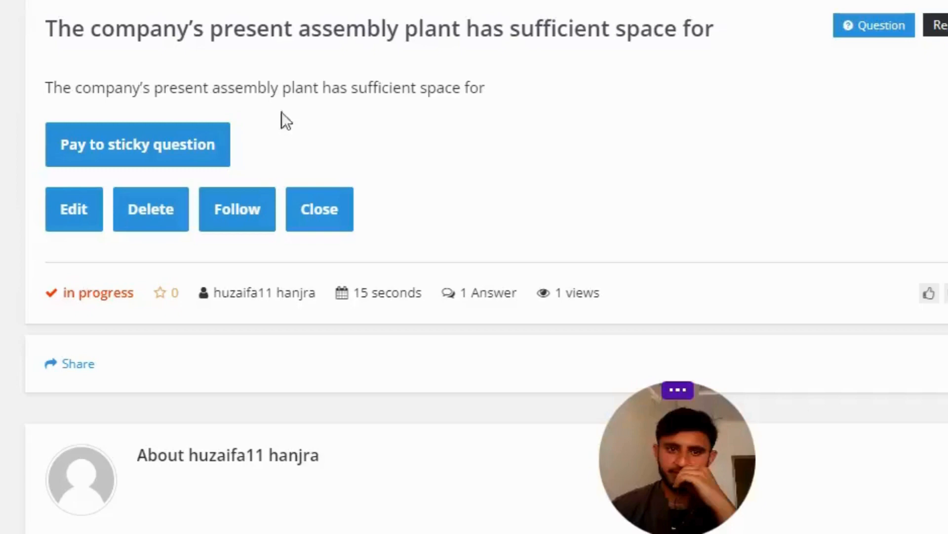
{"action": "scroll", "scroll_direction": "down", "scroll_amount": 3}
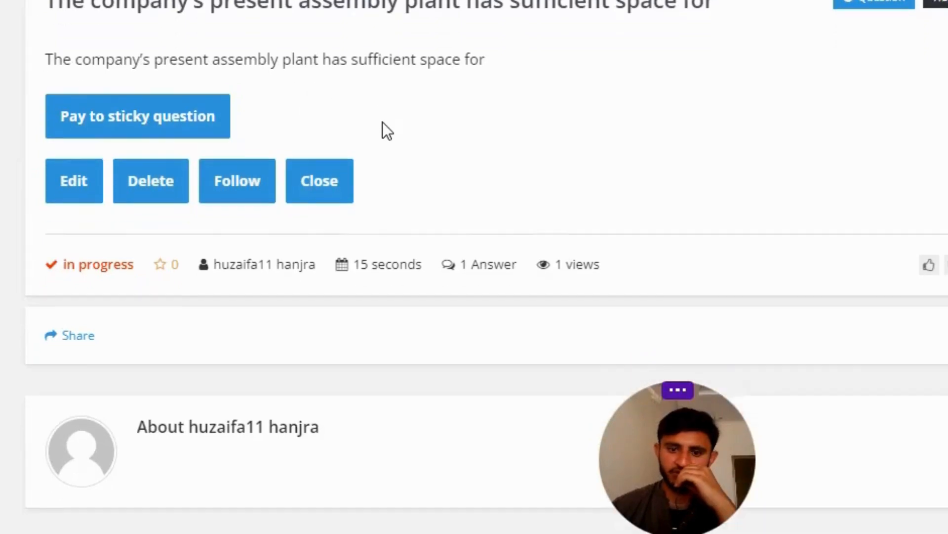
{"action": "scroll", "scroll_direction": "down", "scroll_amount": 3}
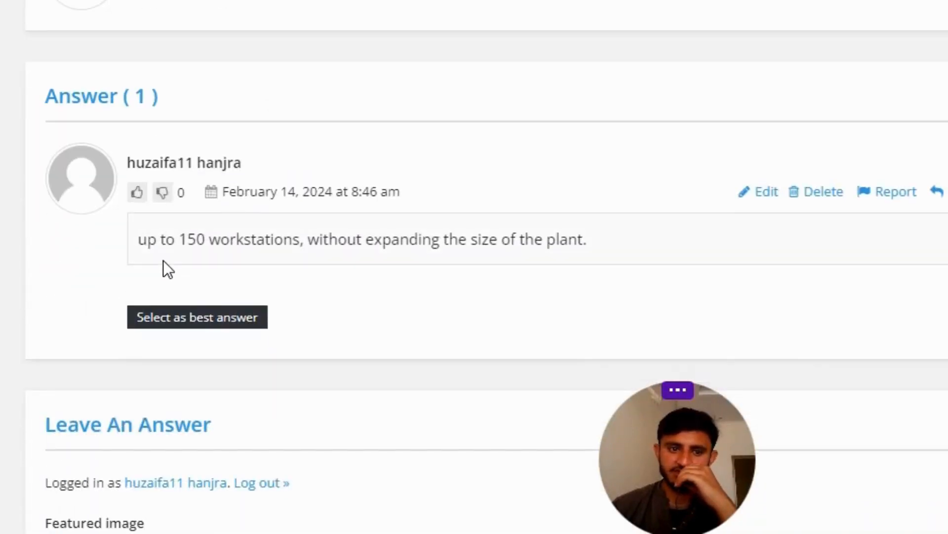
{"action": "mouse_move", "coordinate": [214, 270]}
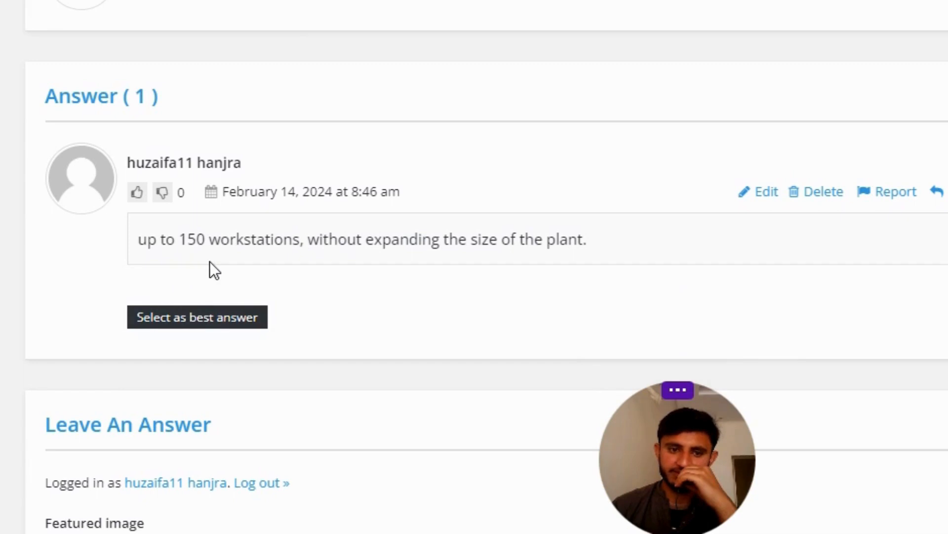
{"action": "mouse_move", "coordinate": [378, 273]}
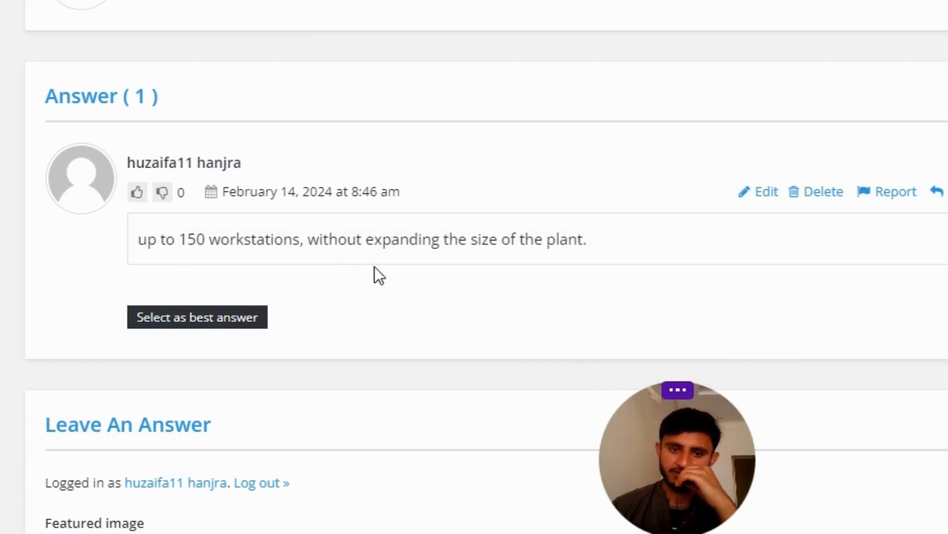
{"action": "mouse_move", "coordinate": [384, 288]}
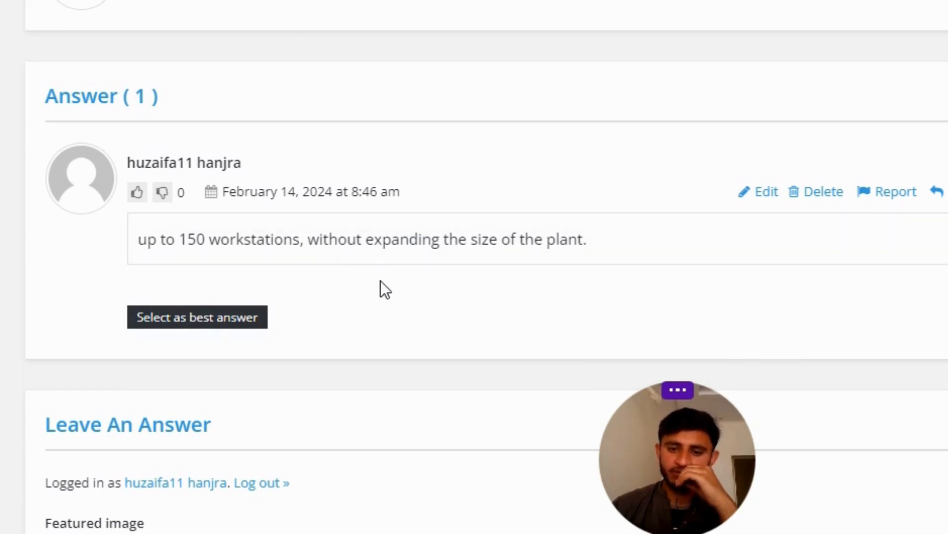